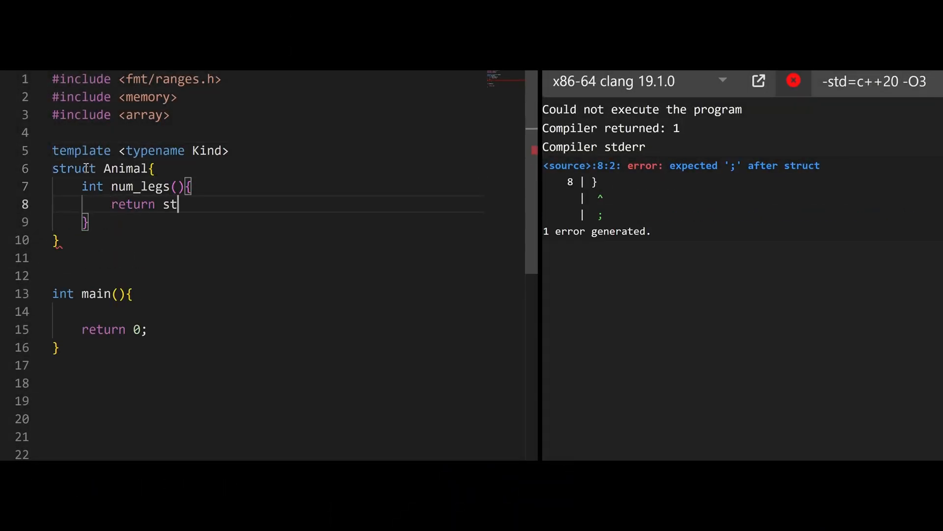
- Complete num_legs with static_cast<Kind*>(this) and print dog.num_legs() and duck.num_legs()
text(atic_cast<Kind*>(this)->legs();)
text(gof))
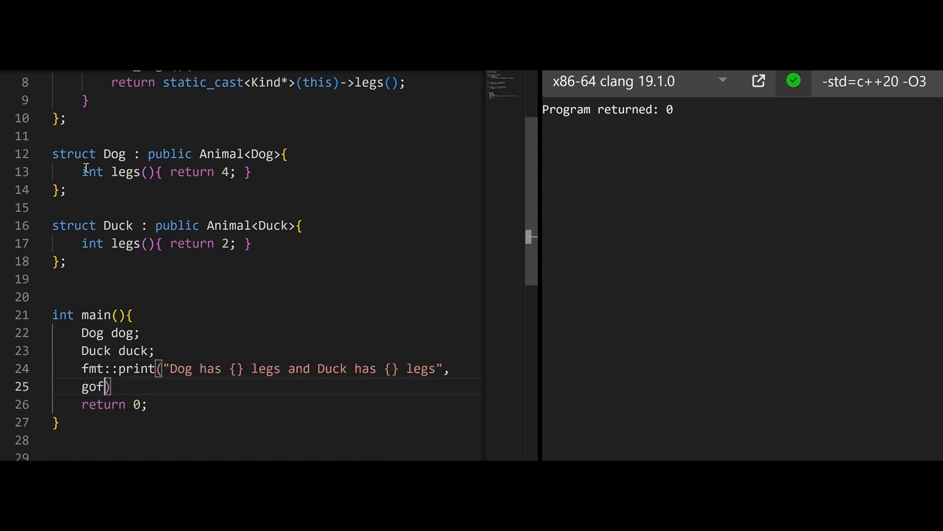
text(dog.num_legs(), duck.num_legs());)
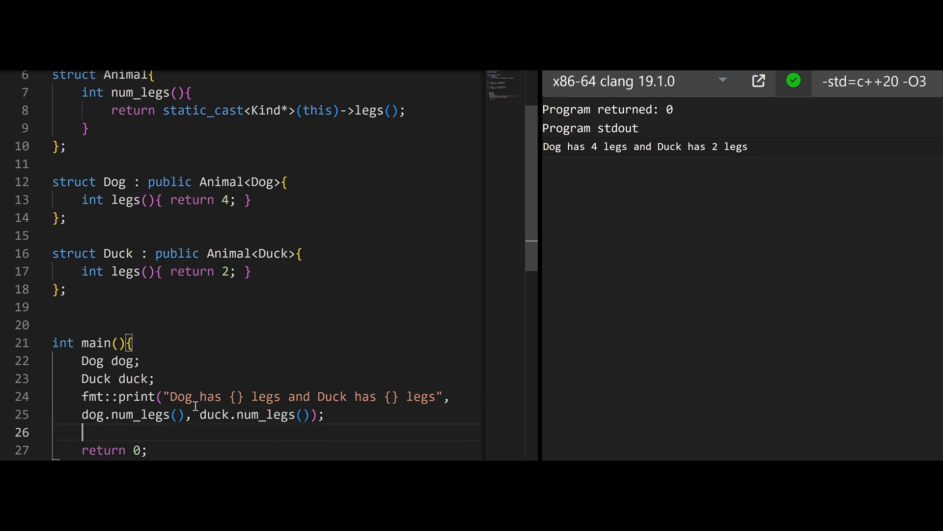
- Add the comment '// Animal<Dog> != Animal<Duck>;' in main and scroll down
text(// A)
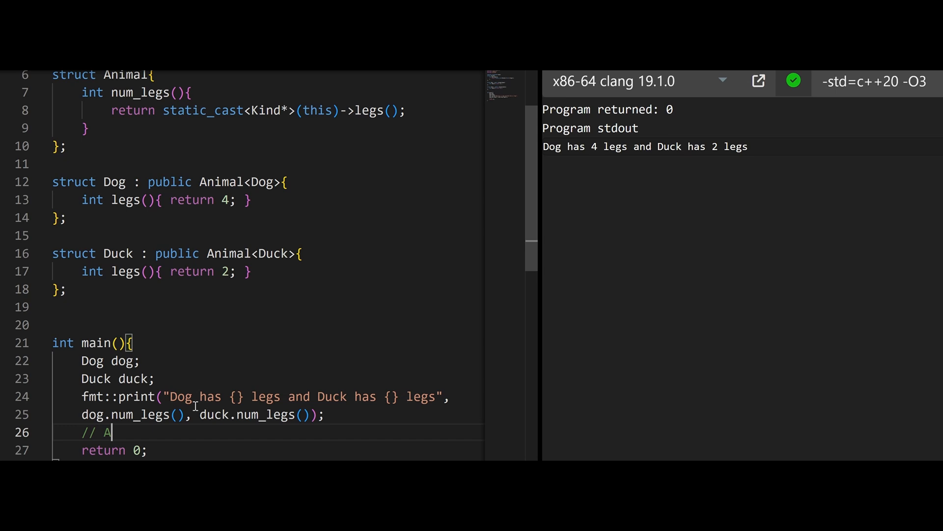
text(nimal<>)
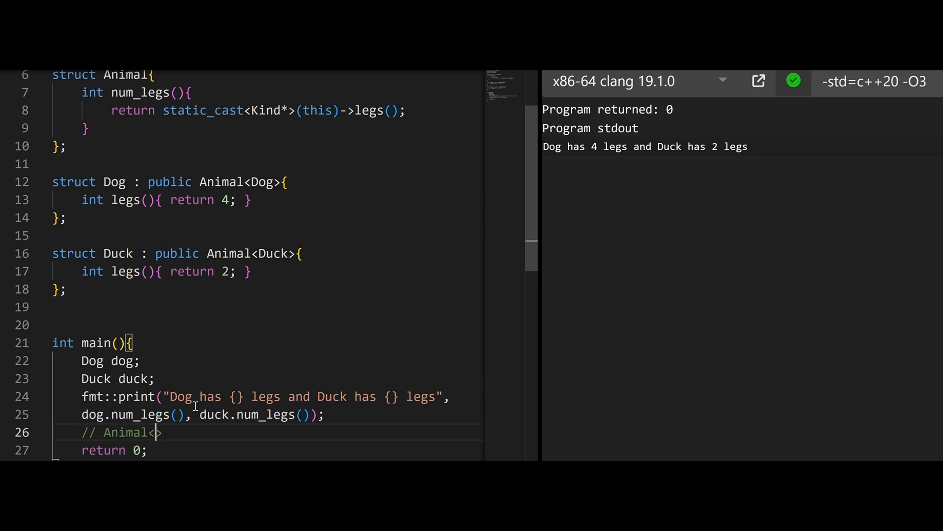
text(Dog> =)
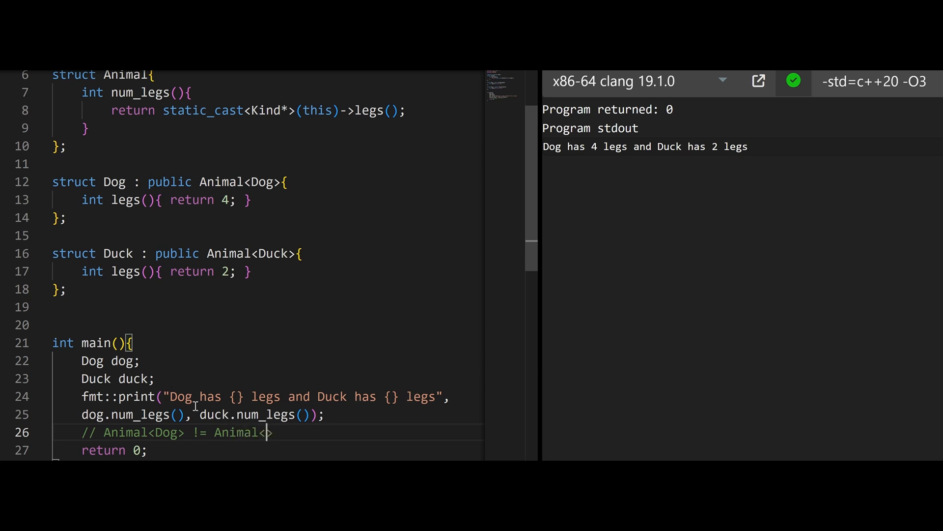
text(Duck>;)
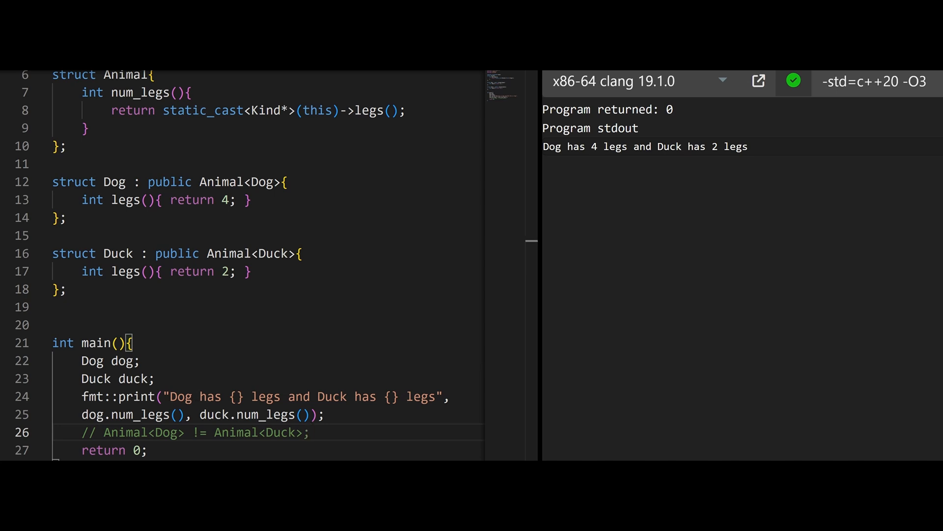
scroll(down, 3)
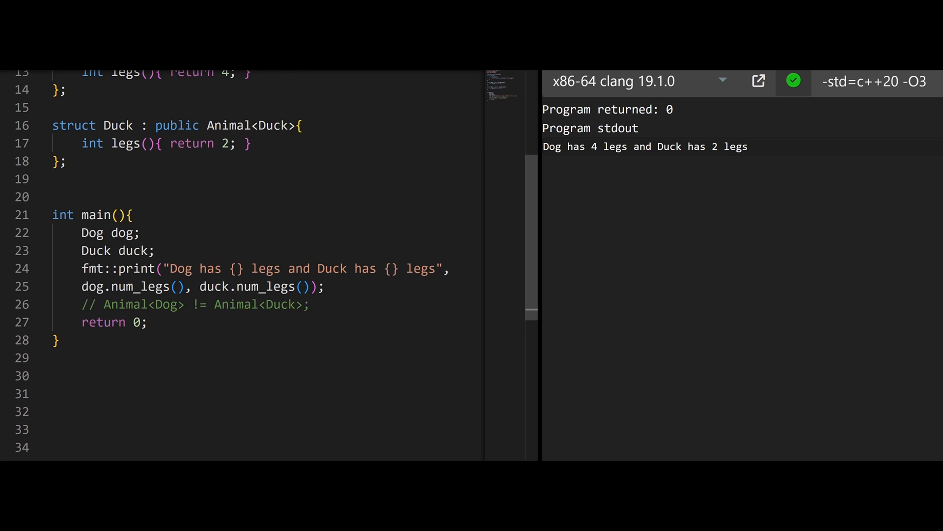
- Build std::tuple t{dog, duck} and loop printing std::get<i>(t).num_legs()
text(std::tuple t{dog})
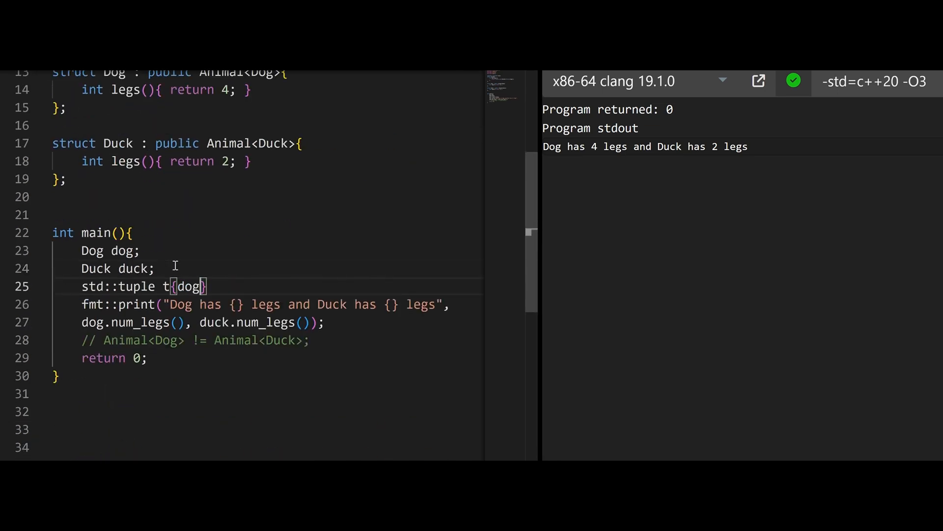
text(, duck};)
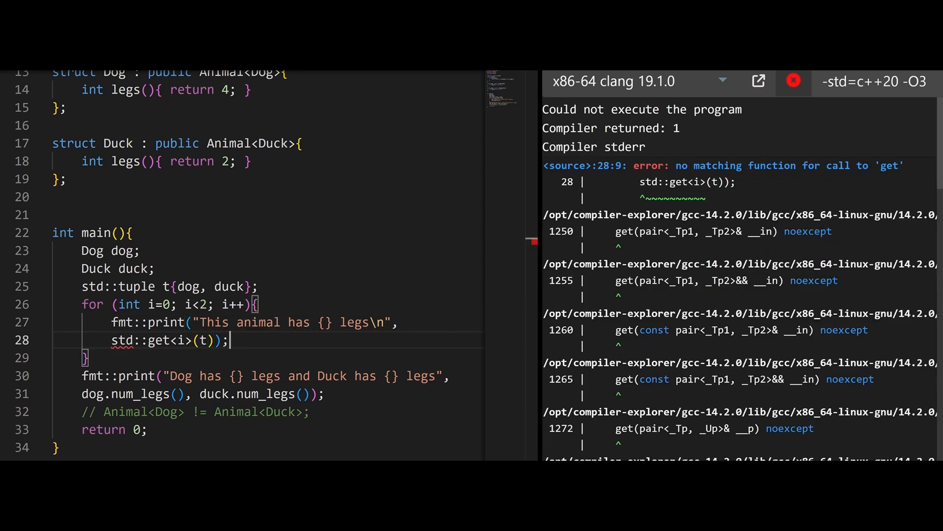
text(.num_legs())
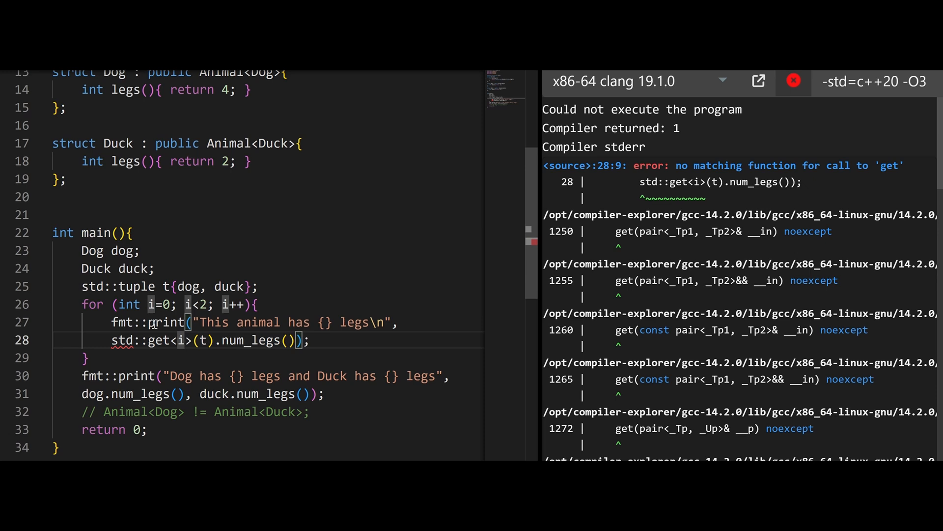
mouse_move(181, 342)
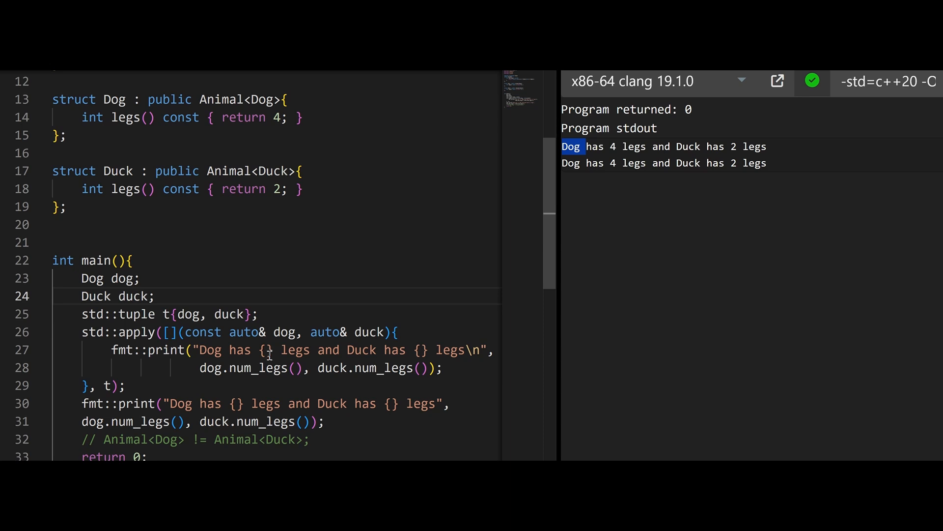
mouse_move(271, 390)
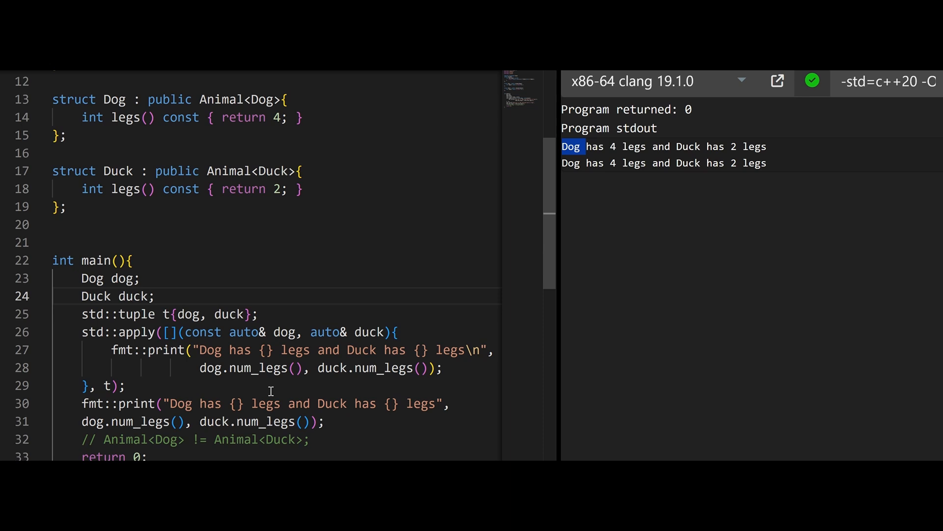
mouse_move(289, 332)
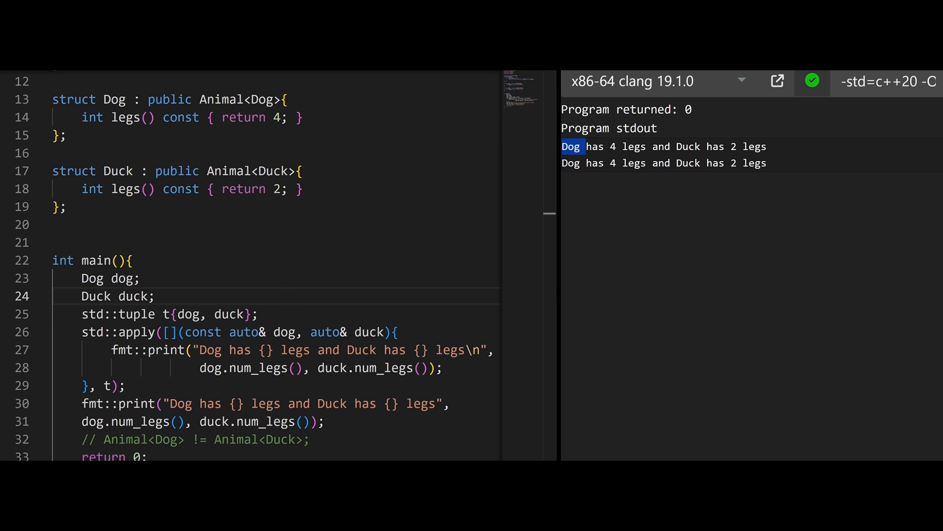
- Insert struct BaseAnimal with pure virtual num_legs() = 0 above the Animal template
click(65, 207)
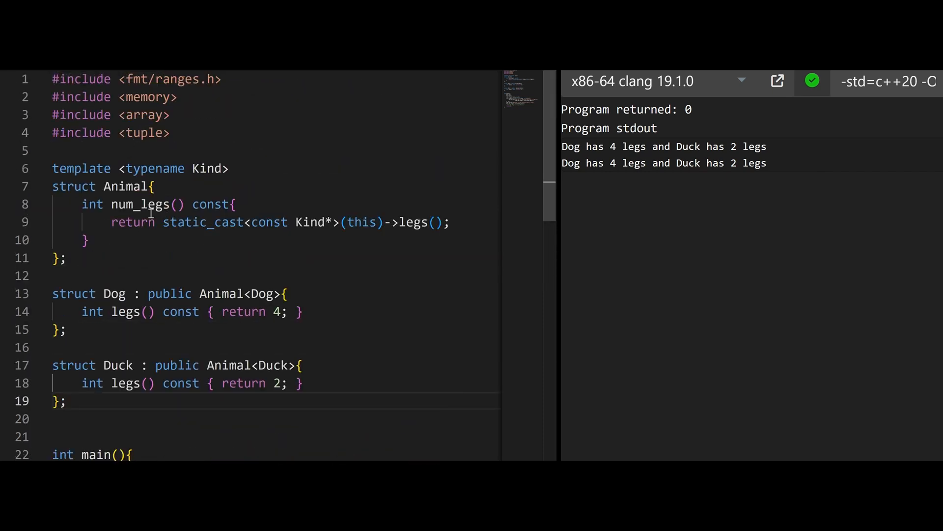
key(Enter)
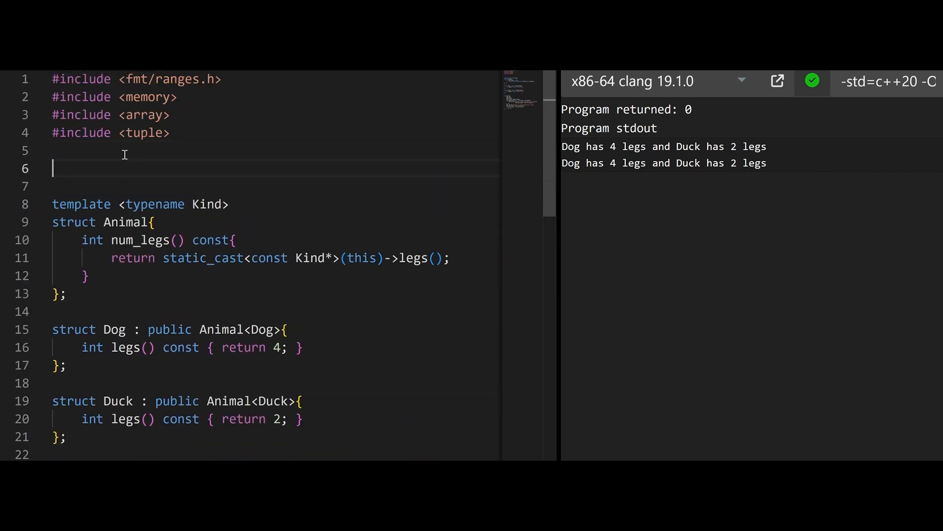
text(struct BaseAnimal{)
text(virtual num_legs)
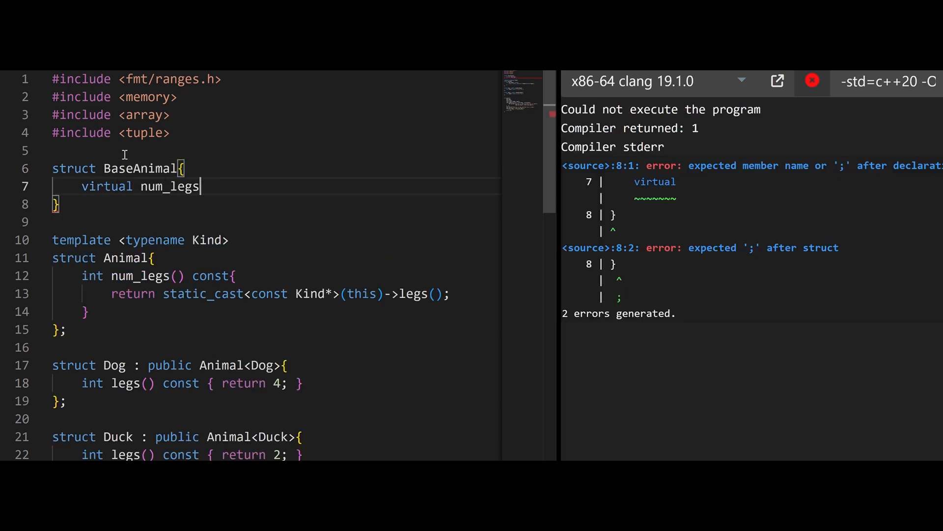
text(() = 0;)
click(276, 275)
text( override)
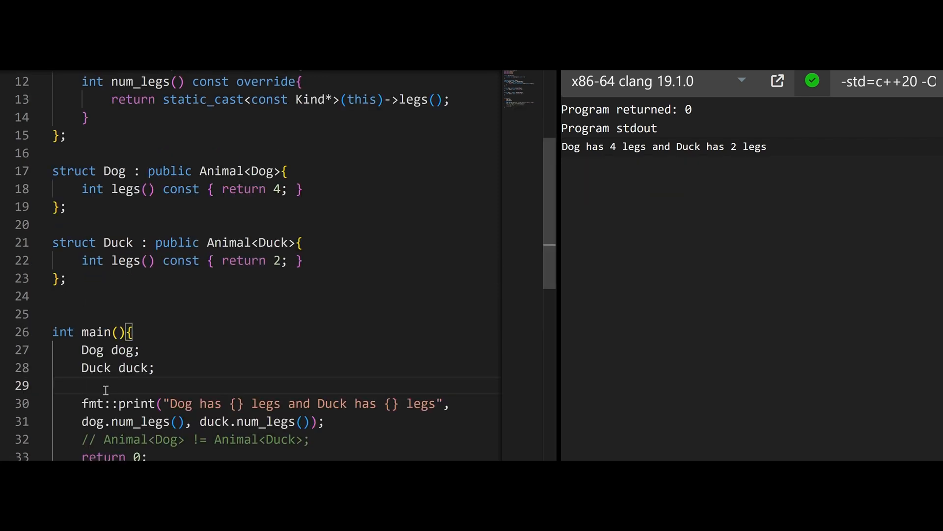
- Declare std::array<BaseAnimal*, 2> animals{&dog, &duck} and print animals[i]->num_legs() in a loop
click(83, 386)
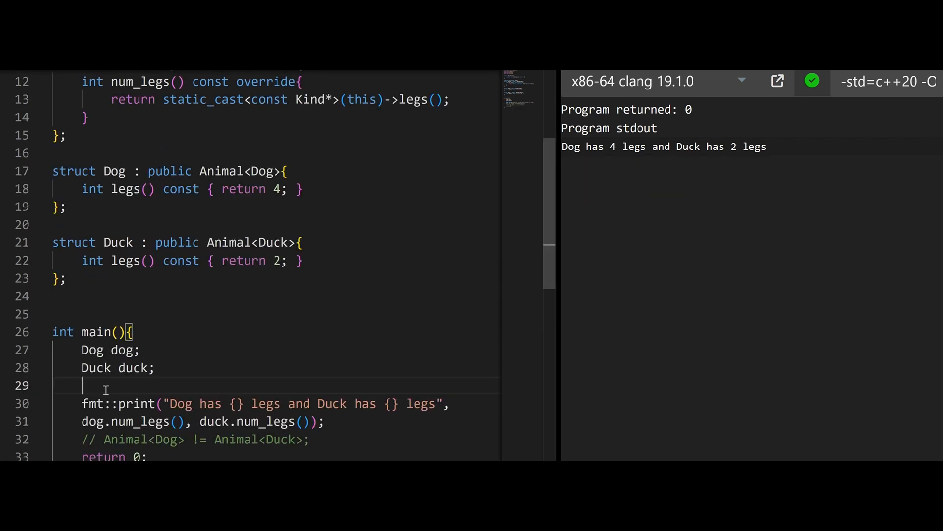
text(st)
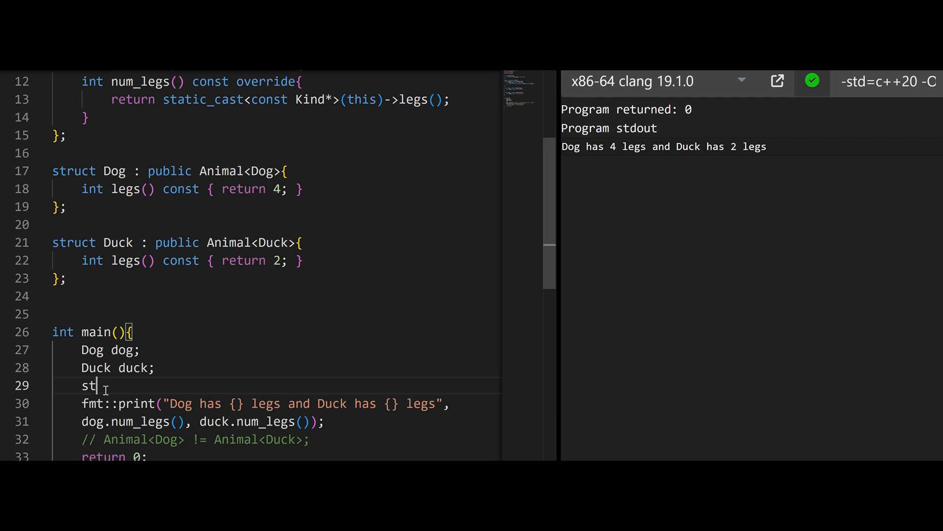
text(d::)
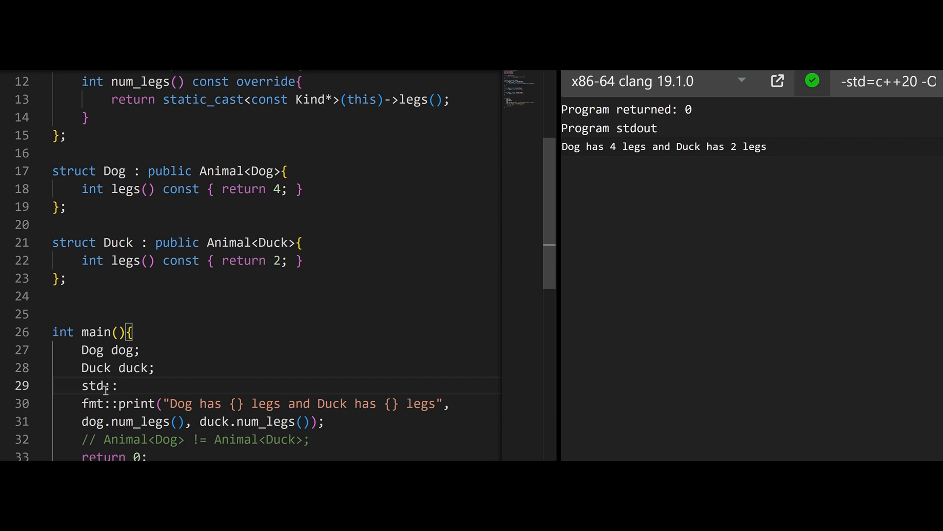
text(:array<>)
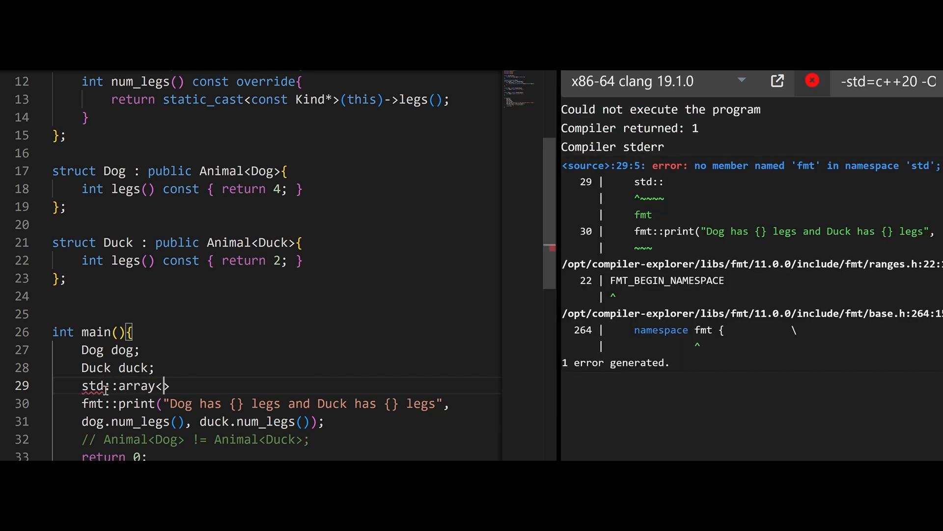
text(BaseAnimal*, 2> {&dog,})
text(animals[i]->))
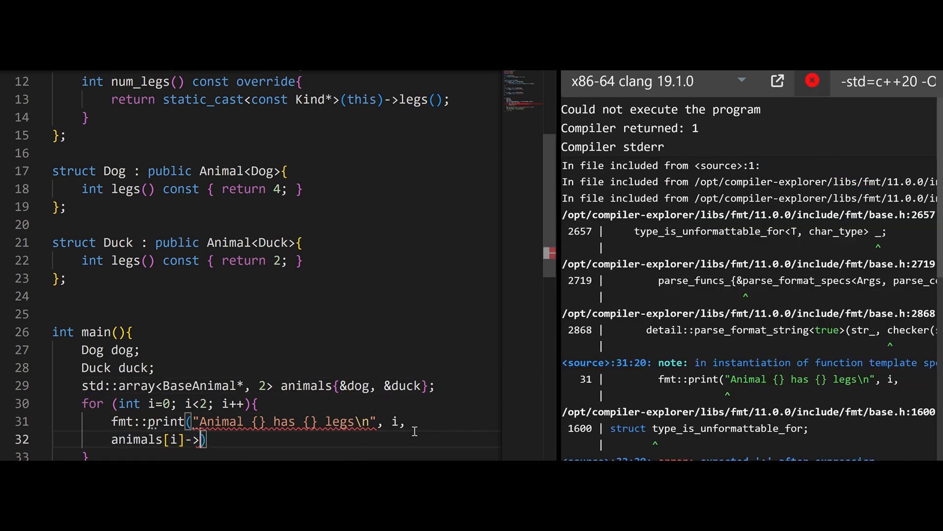
text(num_legs();)
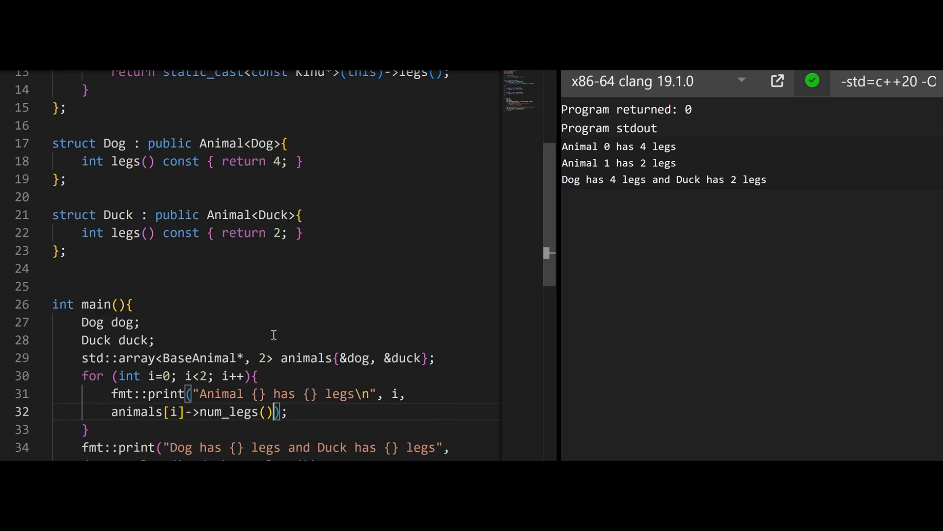
mouse_move(273, 389)
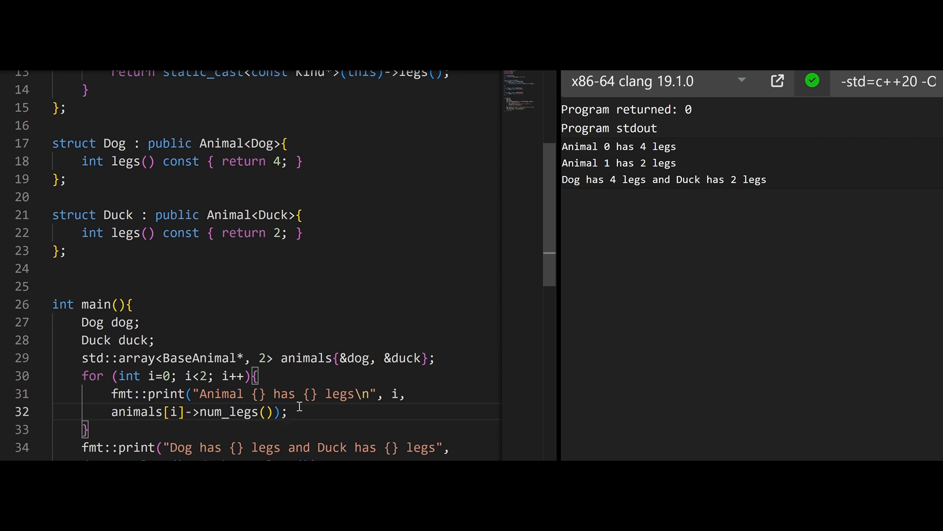
scroll(up, 3)
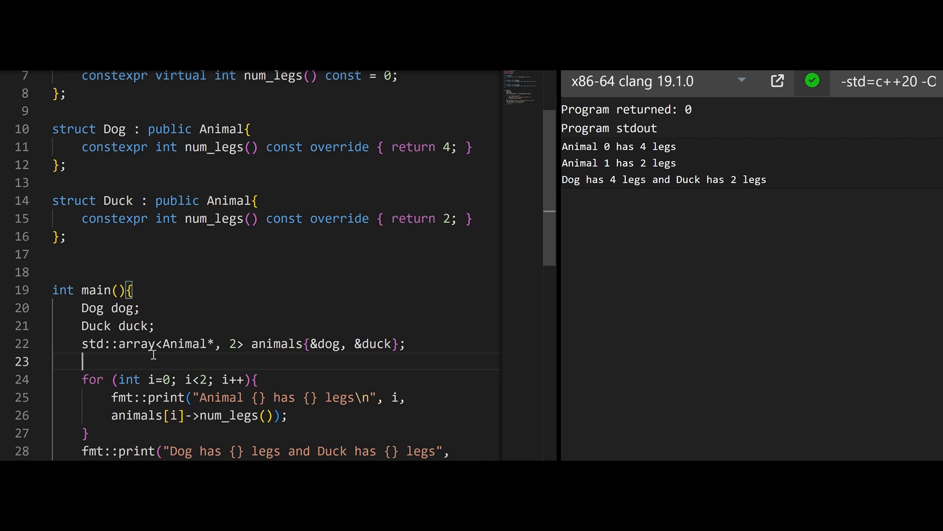
mouse_move(174, 330)
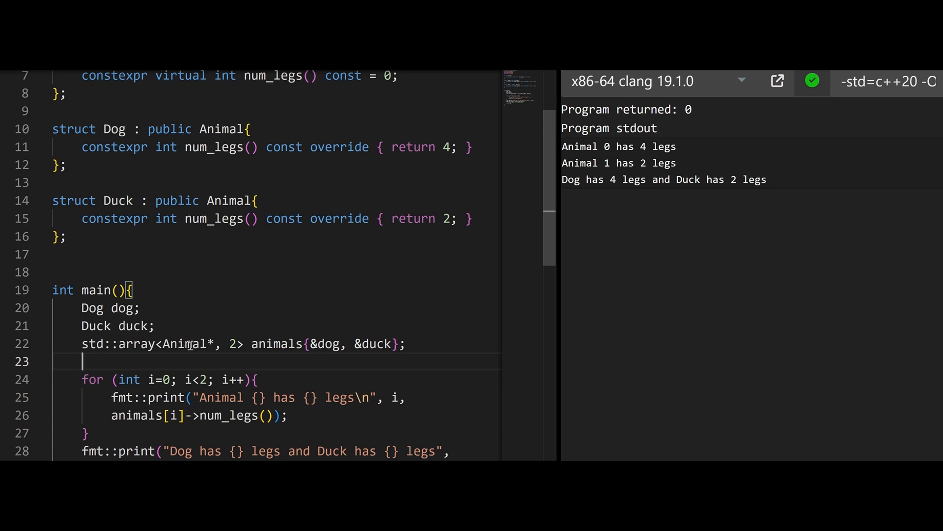
mouse_move(221, 338)
text(static constexpr )
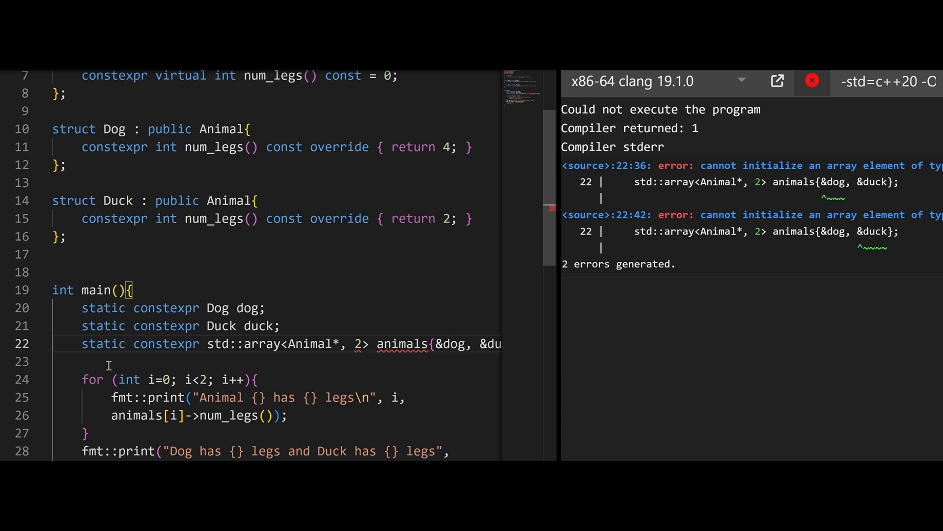
- Split the long static constexpr array declaration across two lines
key(enter)
text(constexpr int num_legs_duck = anim)
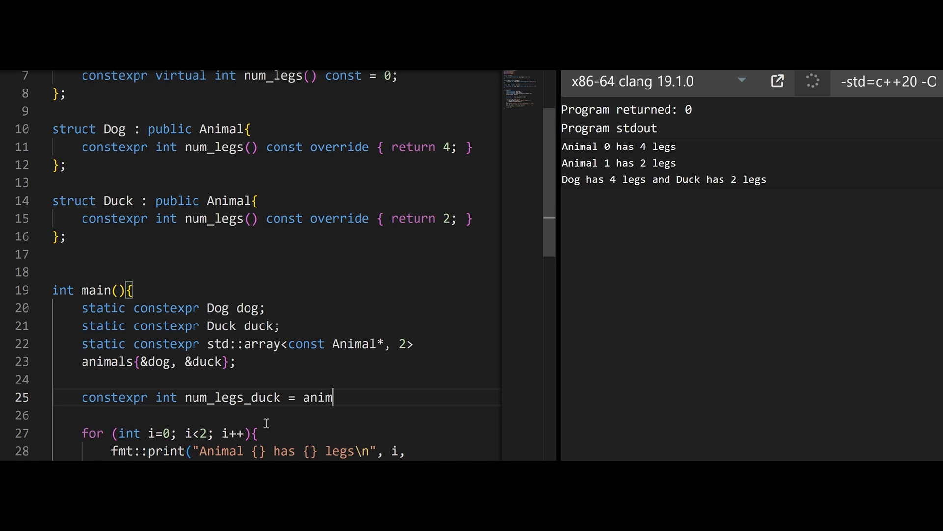
- Finish constexpr int num_legs_duck = animals[1]->num_legs(); so it compiles cleanly
text(als[1]->num_legs();)
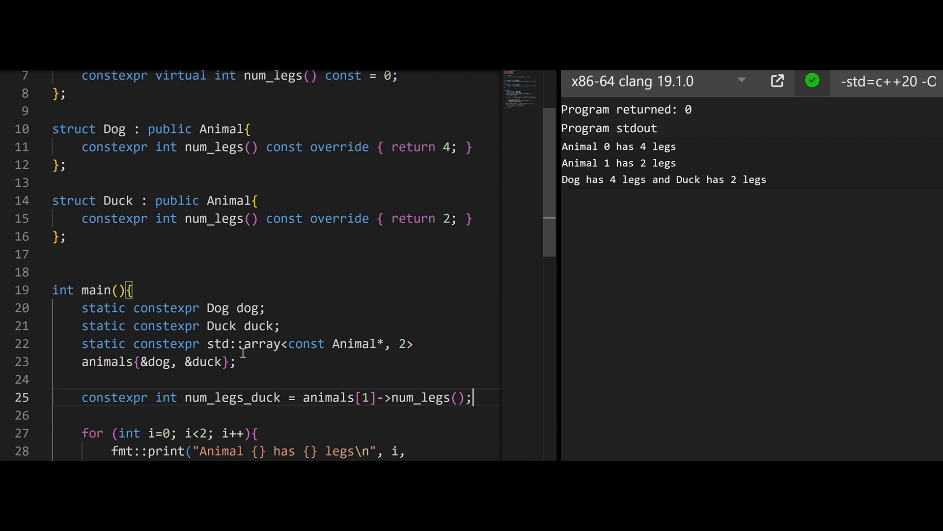
mouse_move(206, 368)
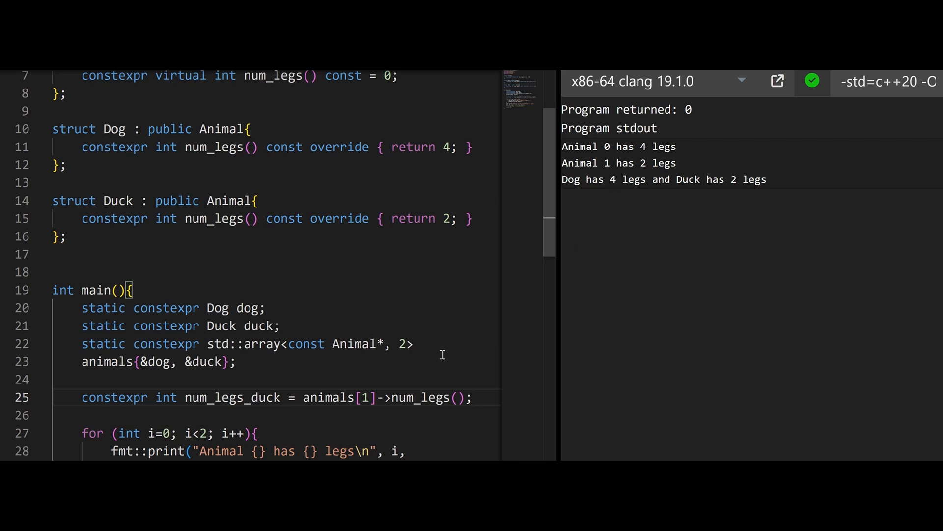
click(473, 397)
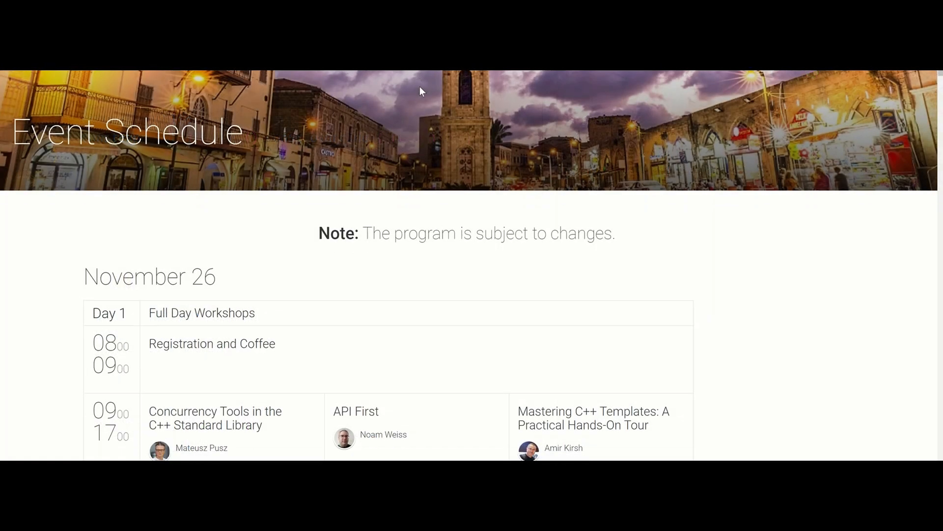
scroll(down, 3)
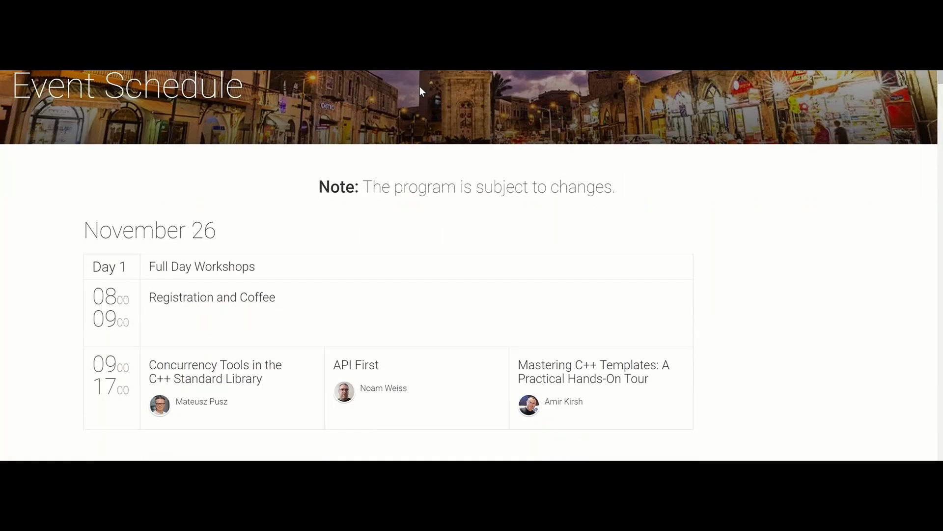
scroll(down, 3)
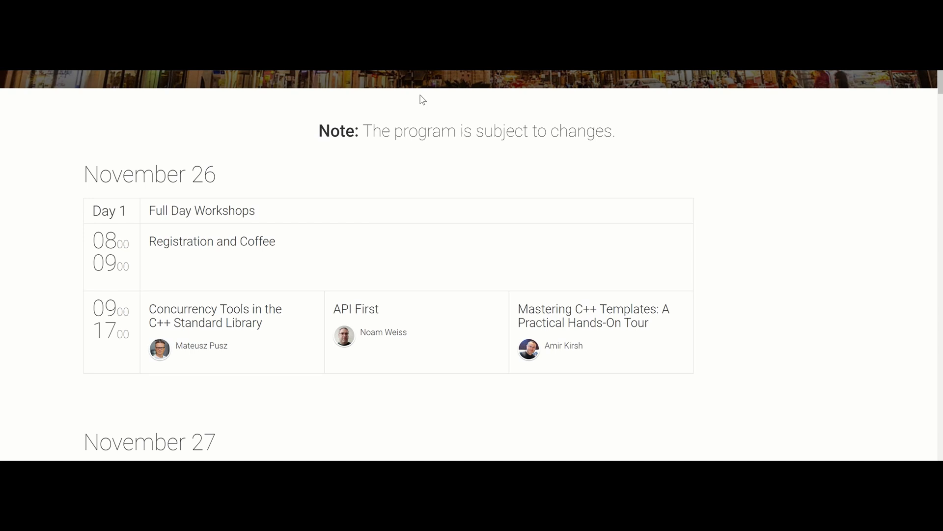
scroll(down, 3)
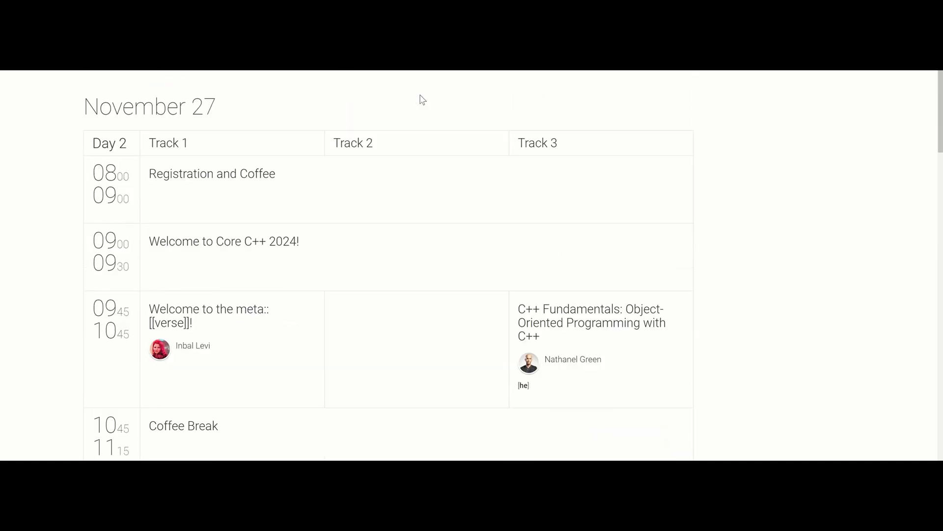
scroll(down, 3)
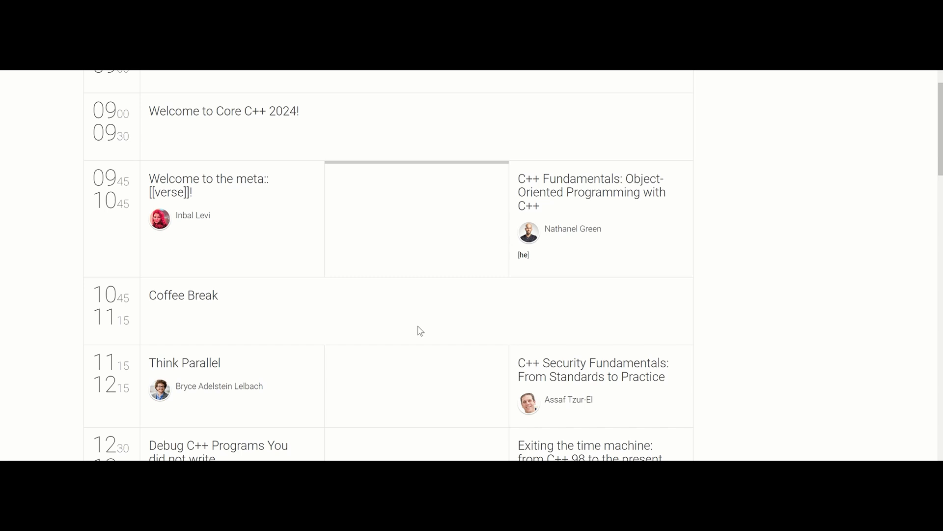
scroll(down, 3)
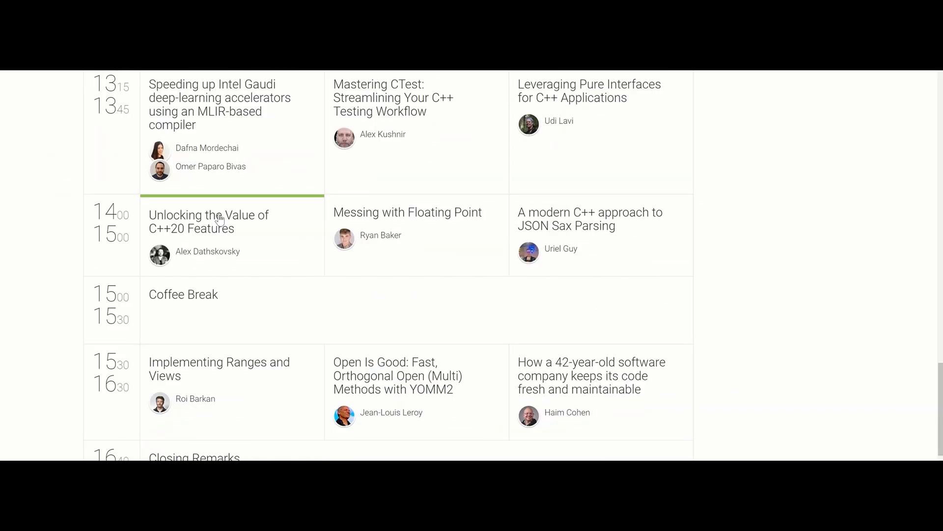